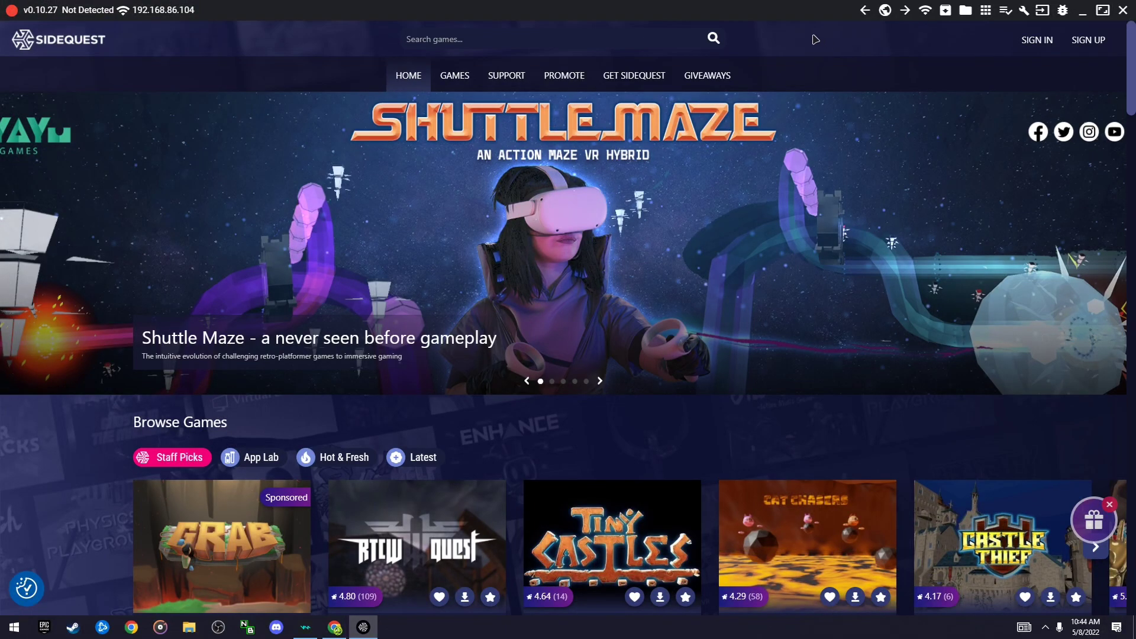
mouse_move(815, 42)
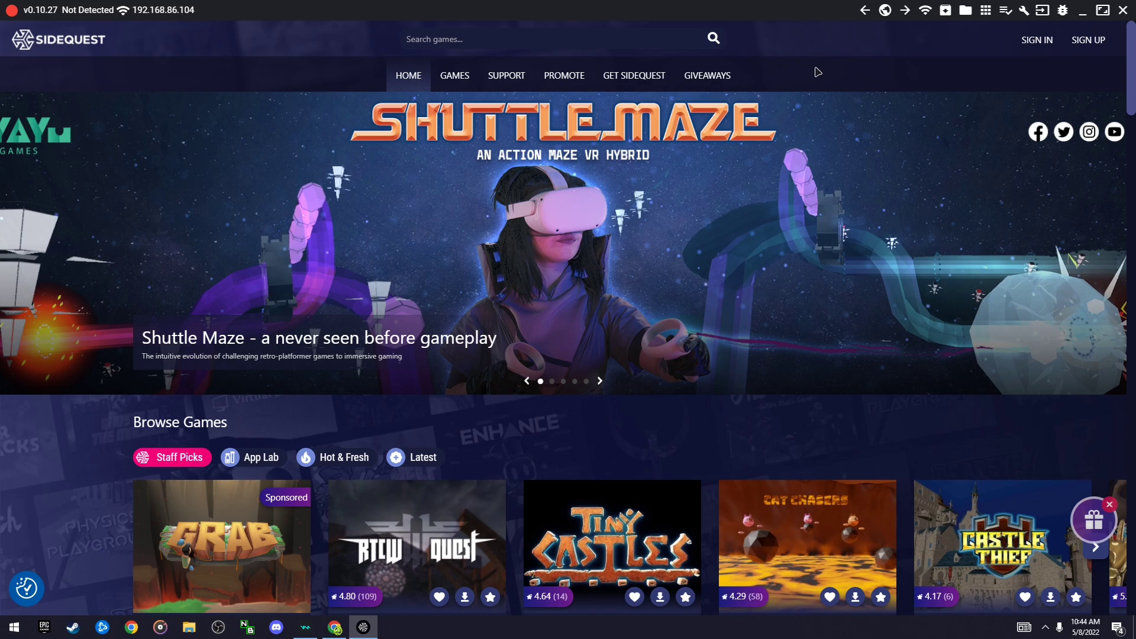
mouse_move(815, 75)
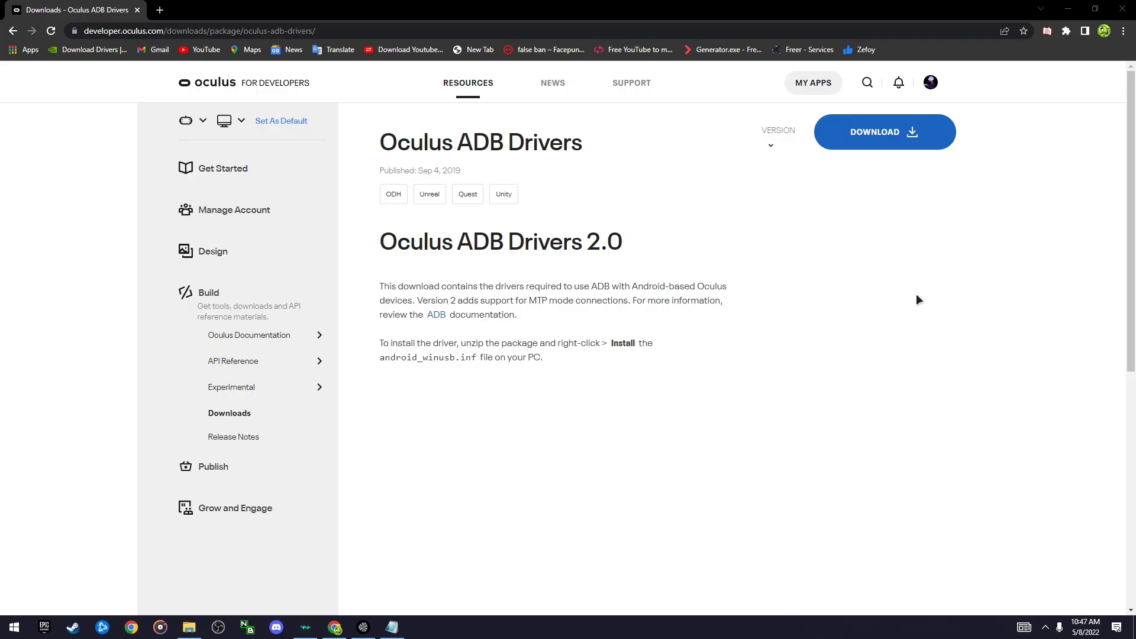
Accept the license, download Oculus ADB Drivers 2.0 and open the downloaded zip
left_click_drag(382, 142, 532, 142)
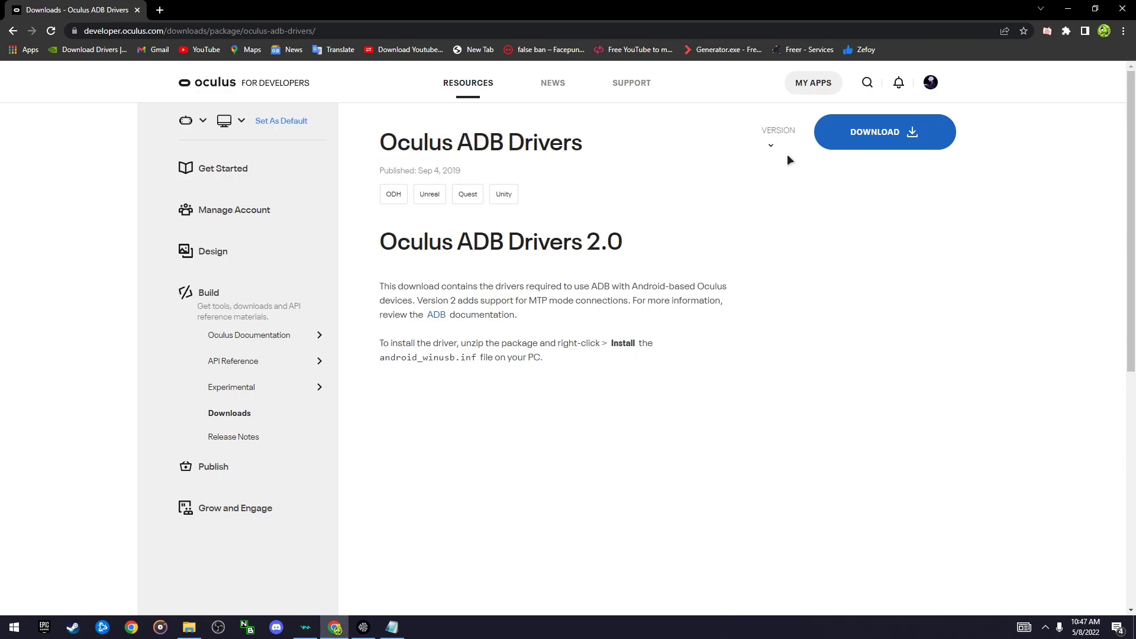
left_click(883, 132)
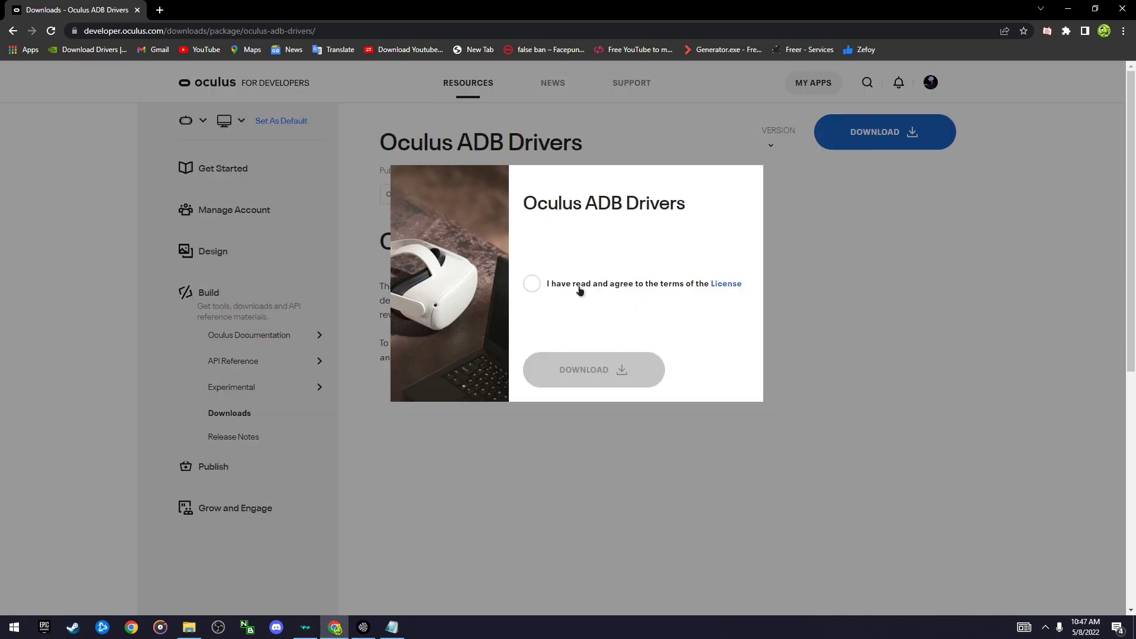
left_click(532, 283)
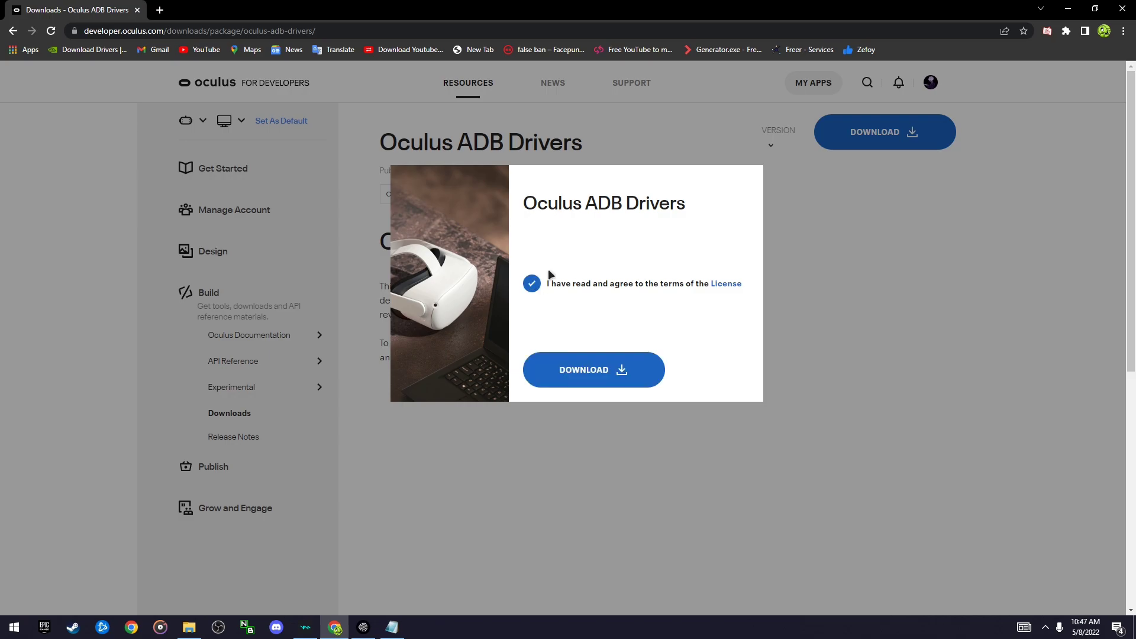
left_click(593, 370)
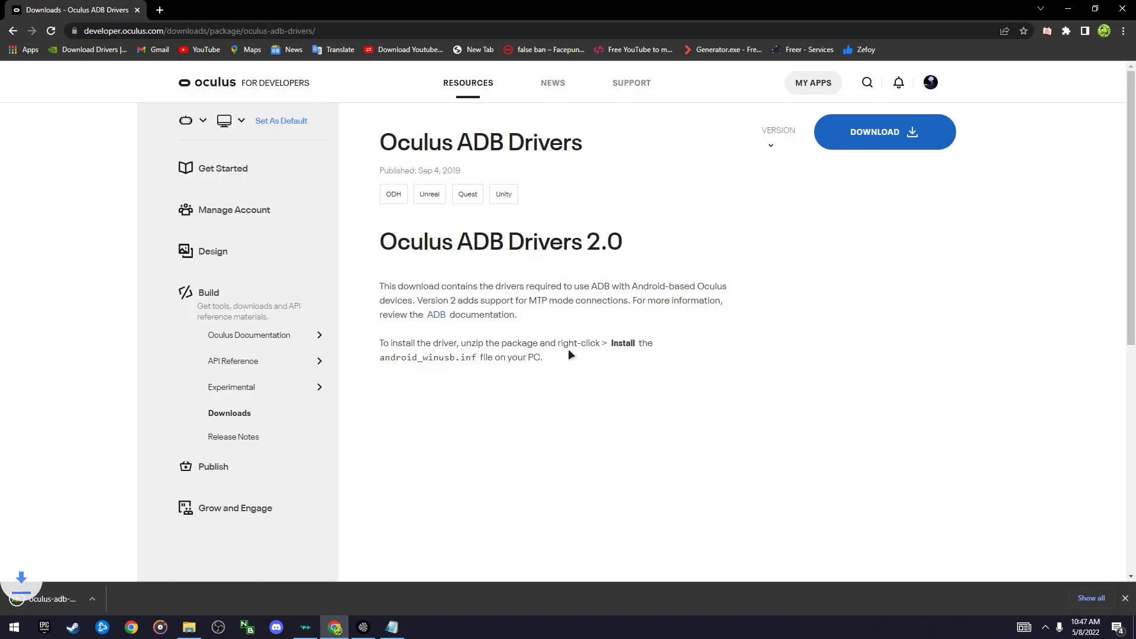
left_click(44, 599)
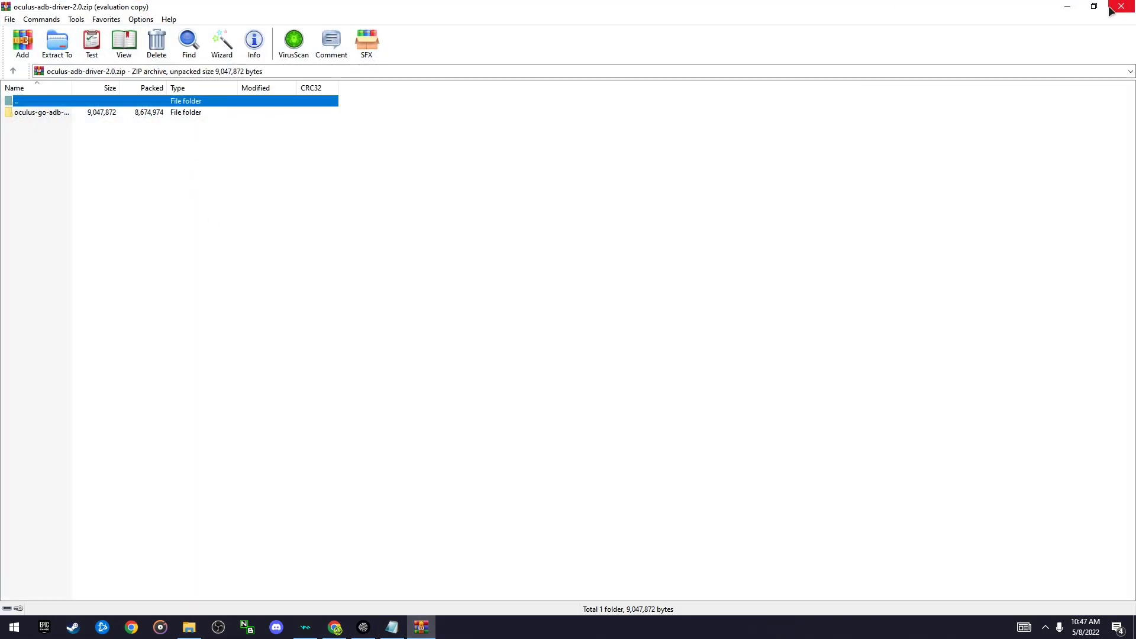
Close the WinRAR driver archive window
left_click(1094, 6)
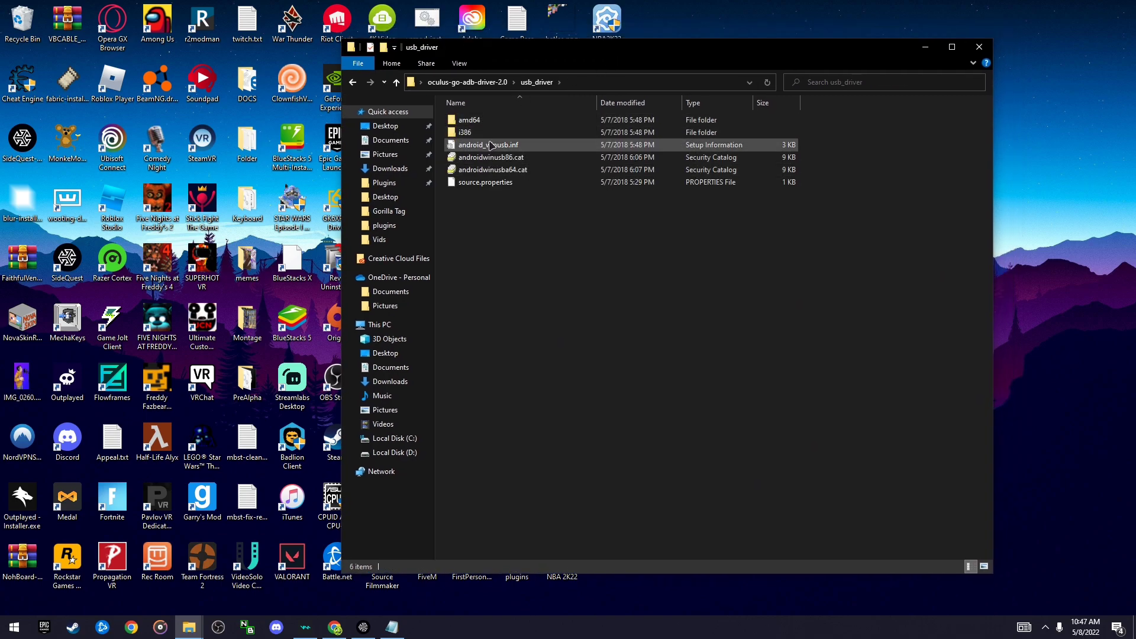
Show the context menu with Install for android_winusb.inf in the usb_driver folder
right_click(488, 145)
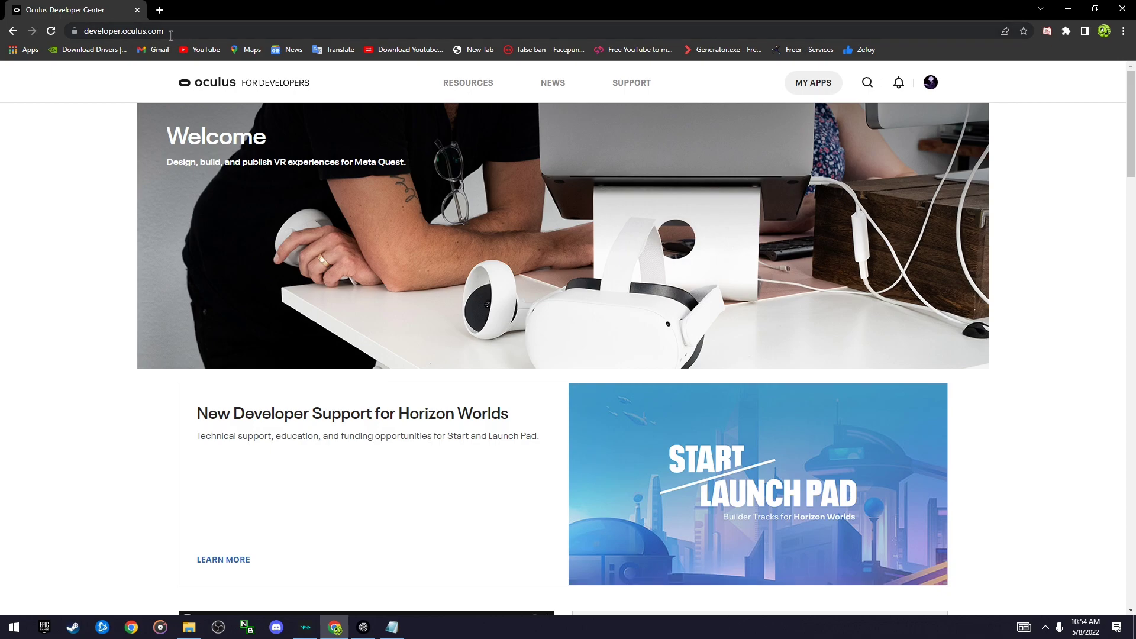
Submit to the My Apps dashboard, then select the capture.bitrate command line in the notes
scroll("down", 3)
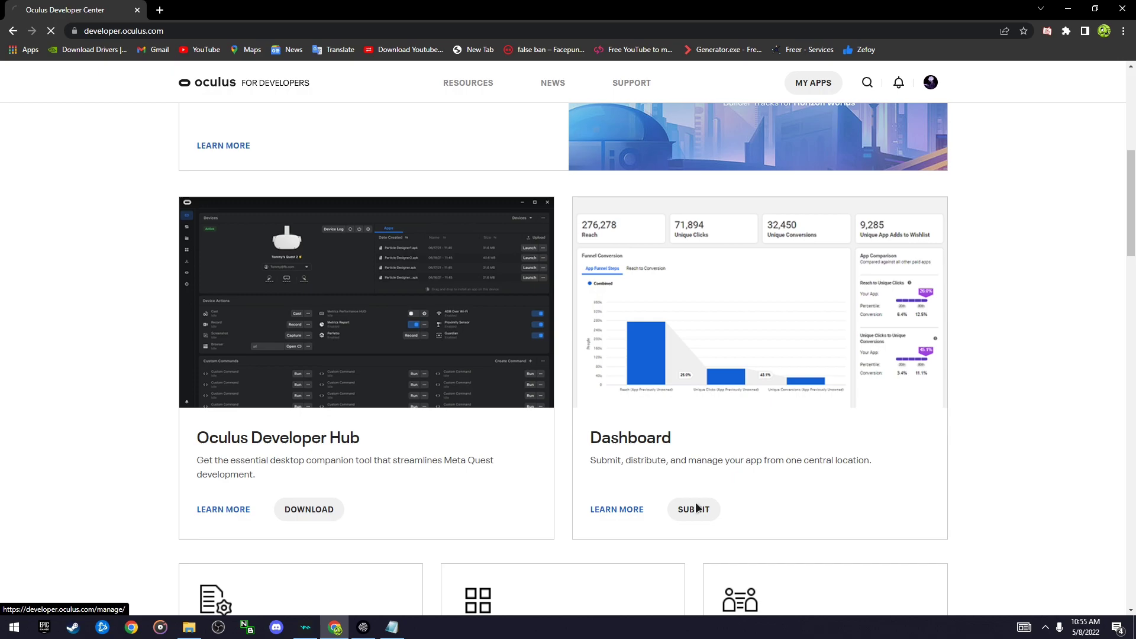
left_click(693, 508)
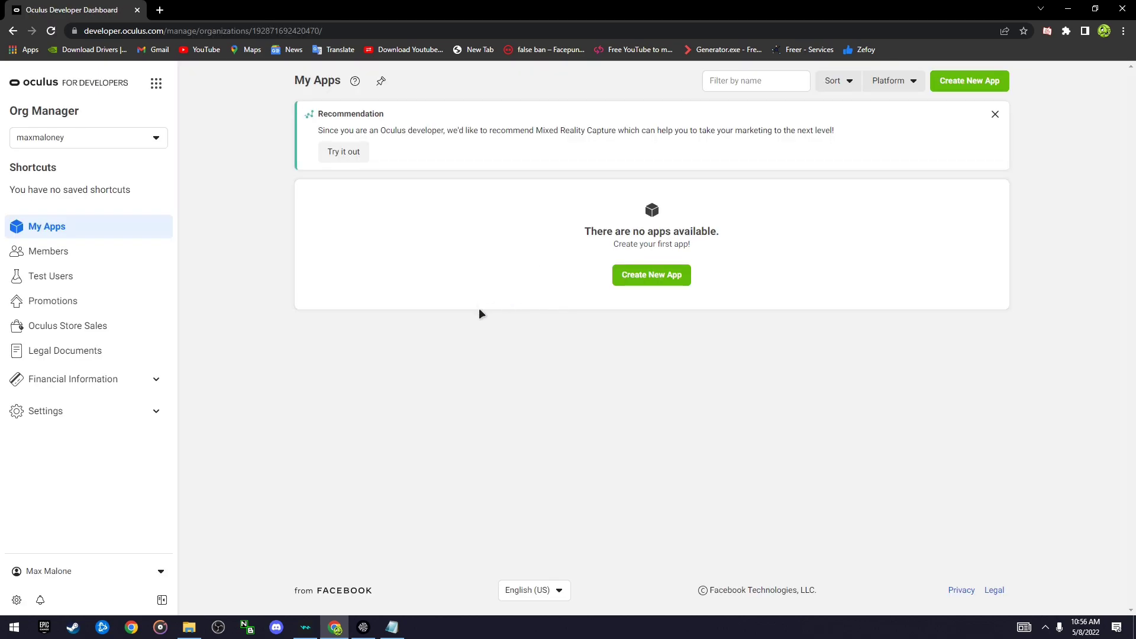
mouse_move(485, 354)
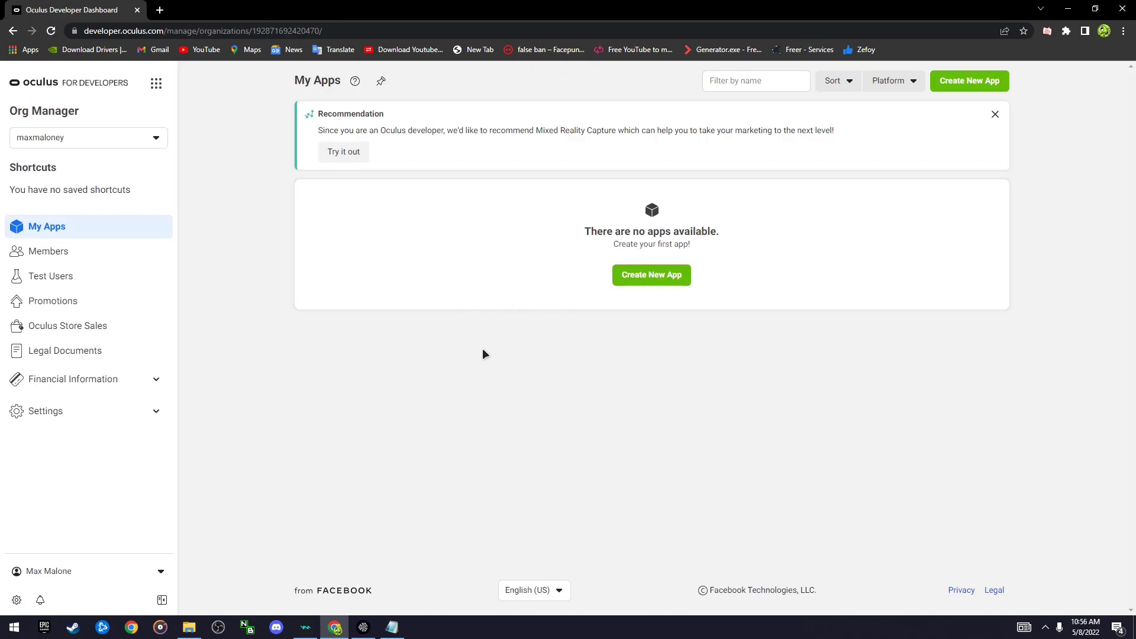
mouse_move(894, 459)
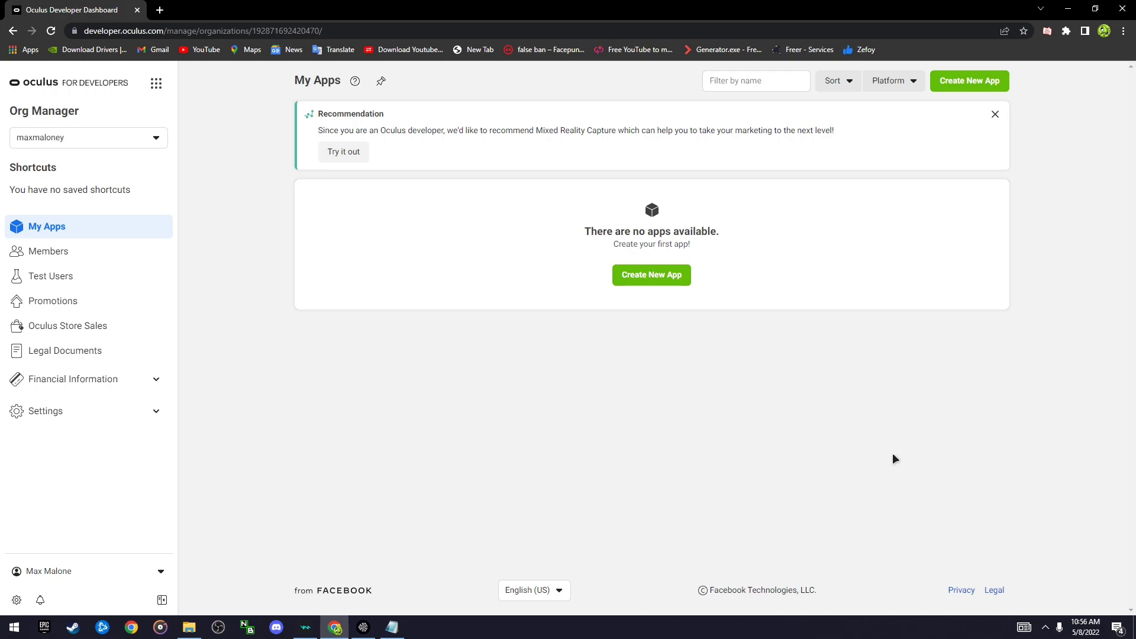
mouse_move(348, 493)
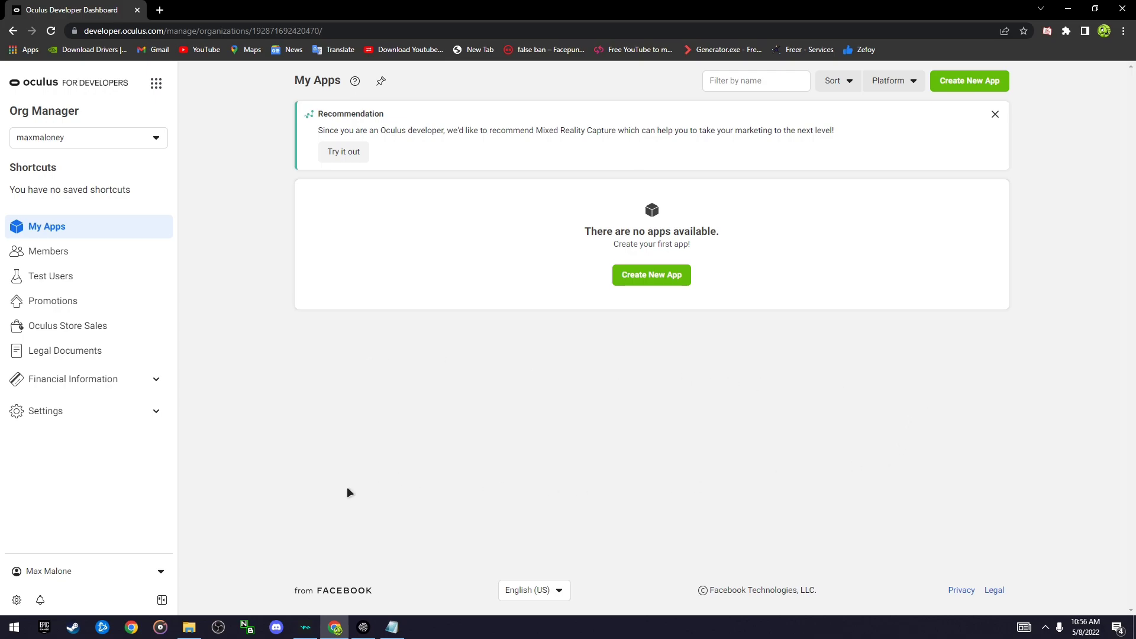
mouse_move(401, 355)
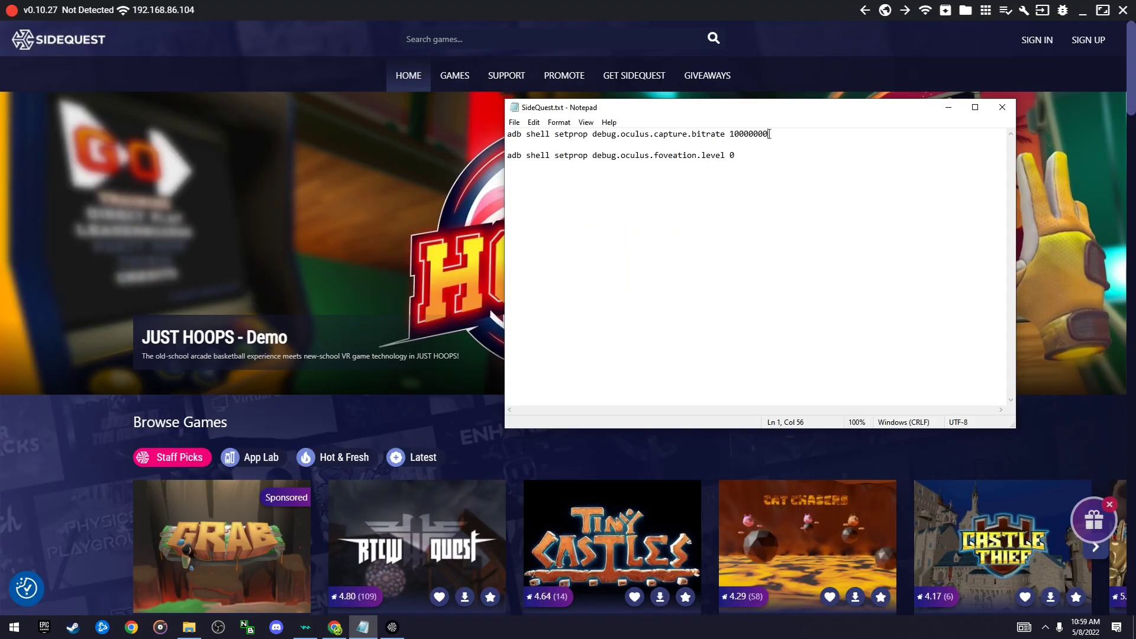
triple_click(637, 134)
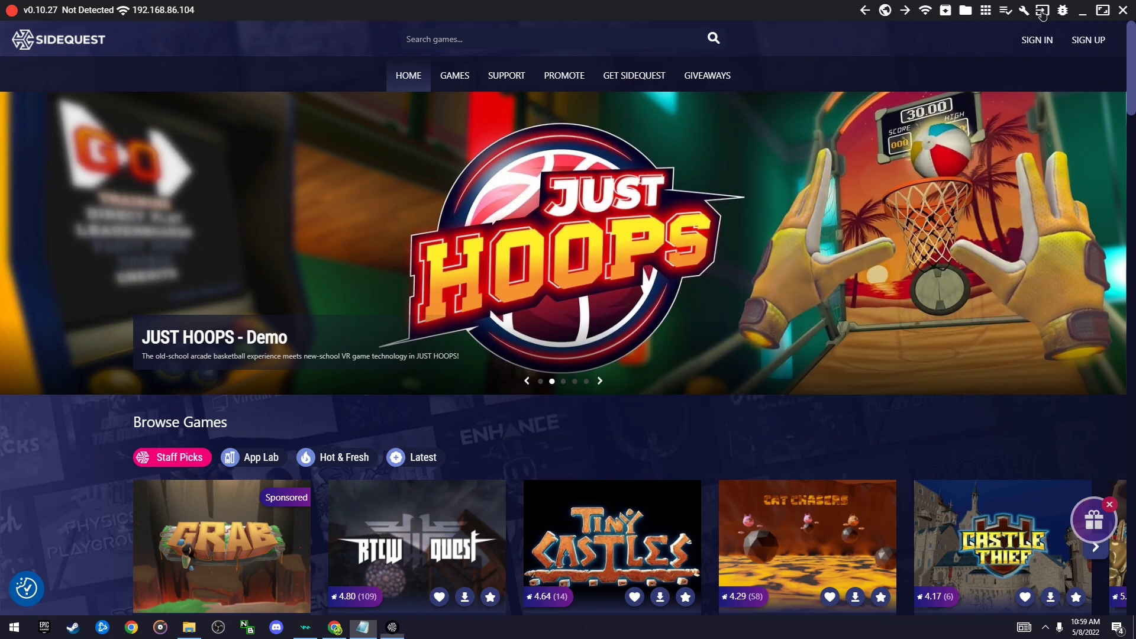
Run 'adb shell setprop debug.oculus.capture.bitrate 10000000' and bring up the headset's device settings
left_click(1043, 11)
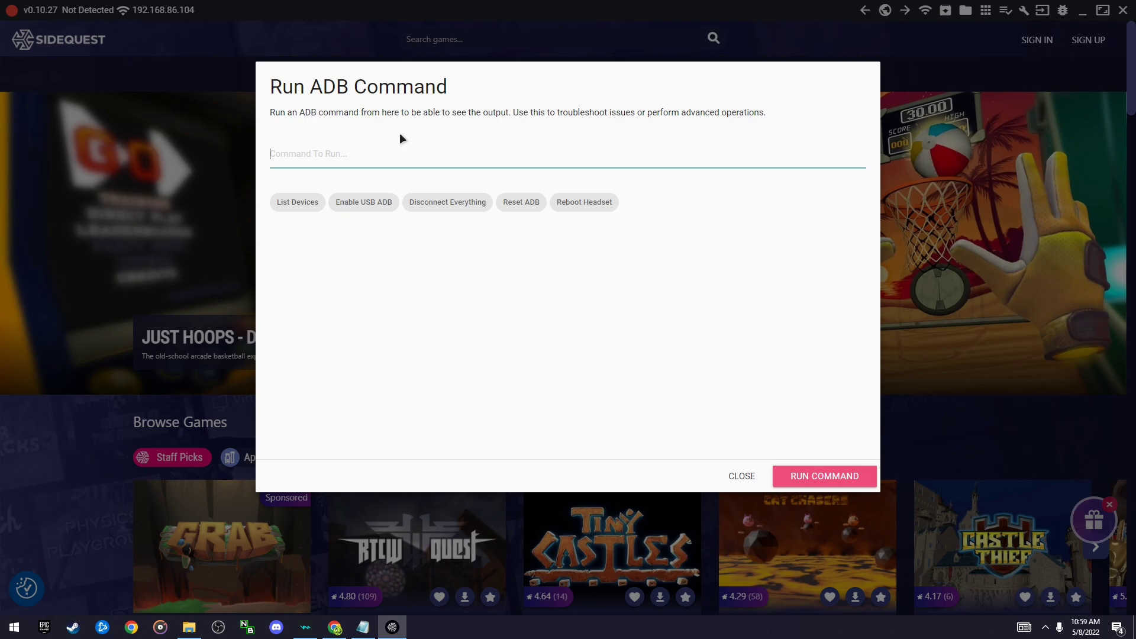
type("adb shell setprop debug.oculus.capture.bitrate 10000000")
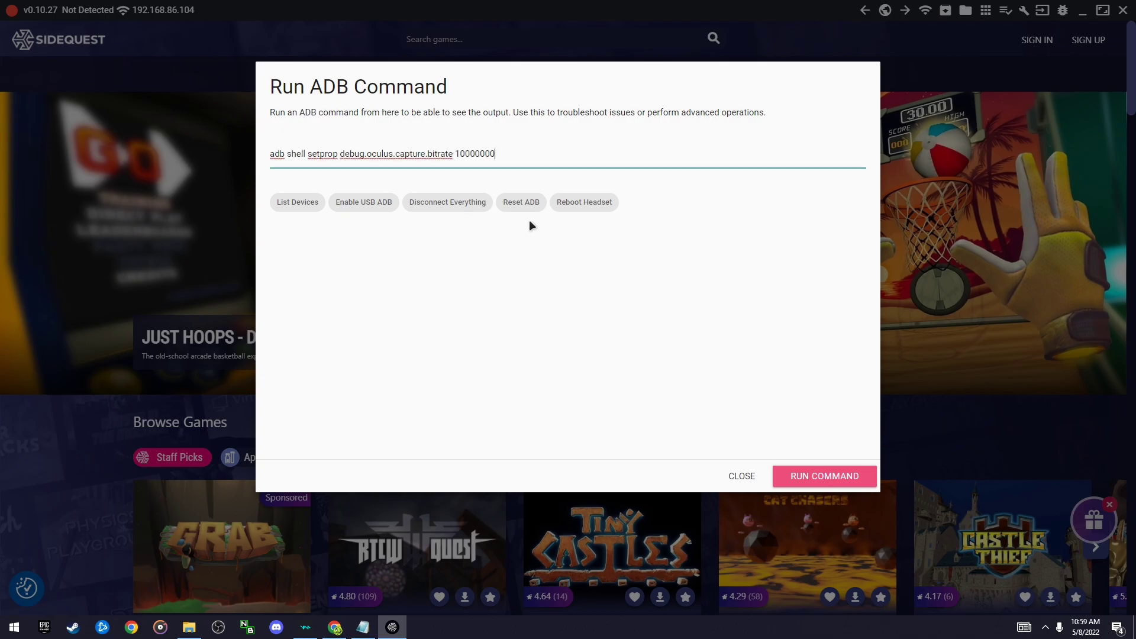
left_click(739, 476)
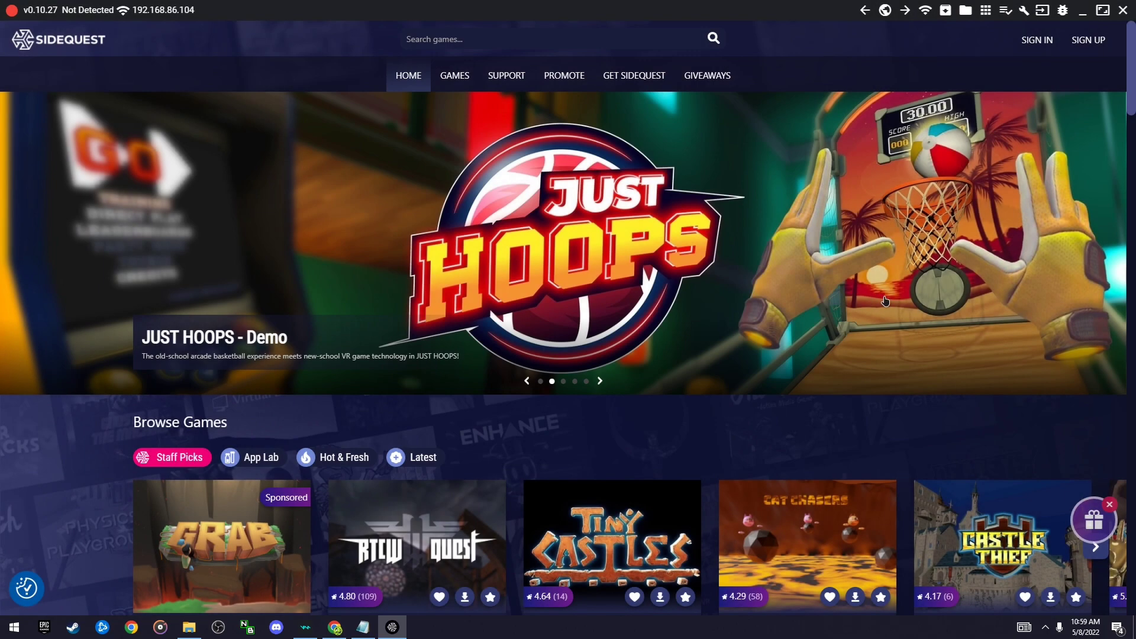
left_click(362, 627)
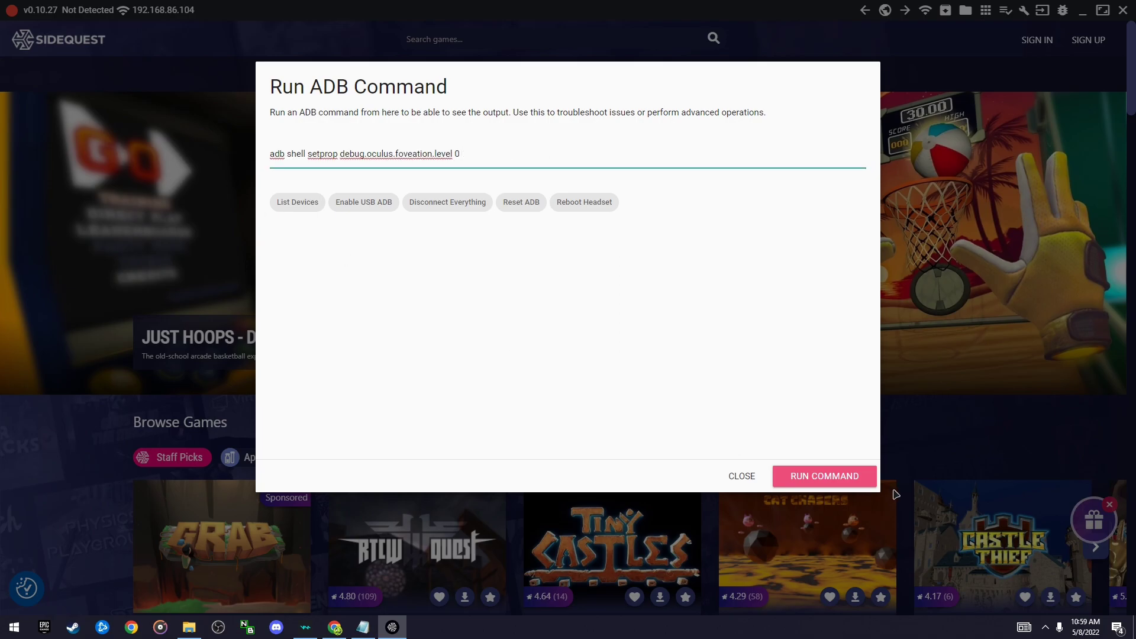
left_click(741, 476)
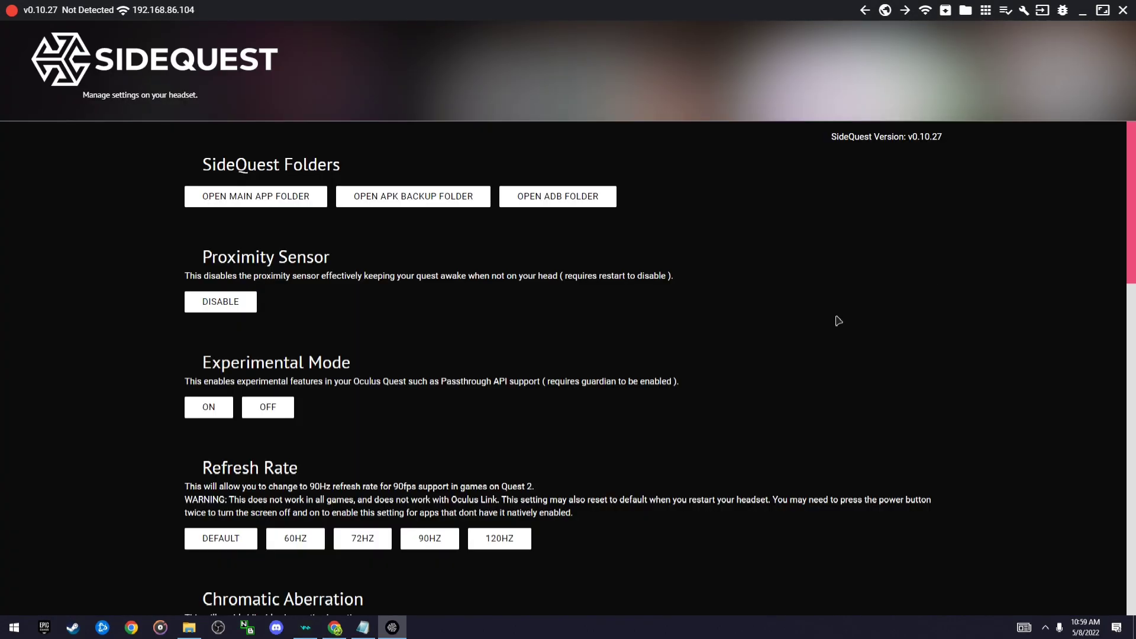
Scroll the device settings down to the Full Rate Capture option
scroll("down", 3)
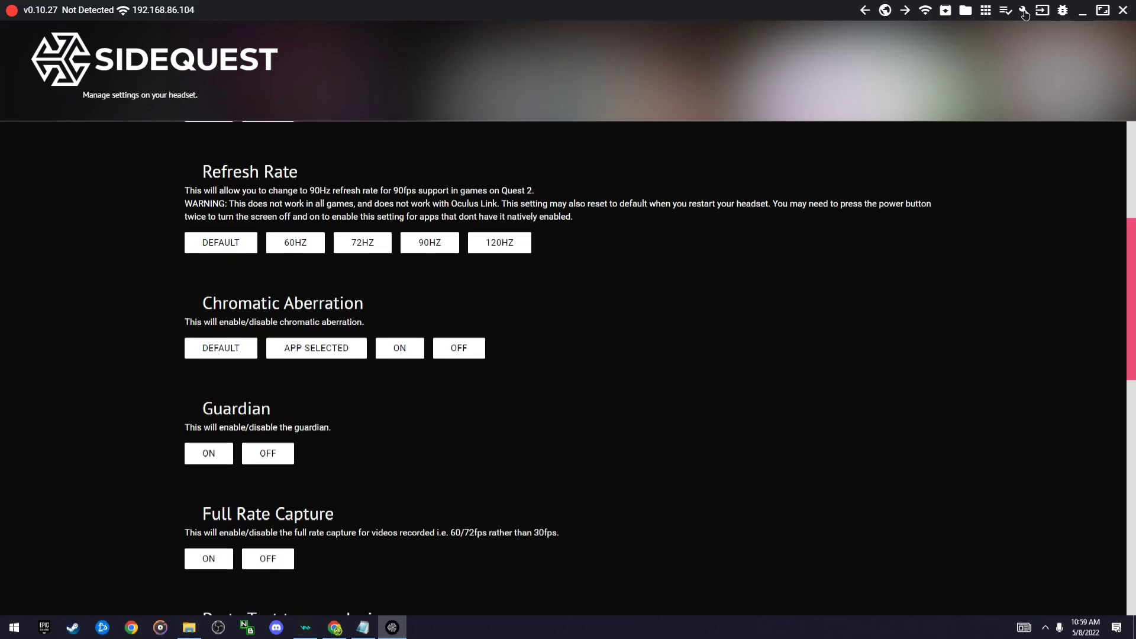
mouse_move(1024, 11)
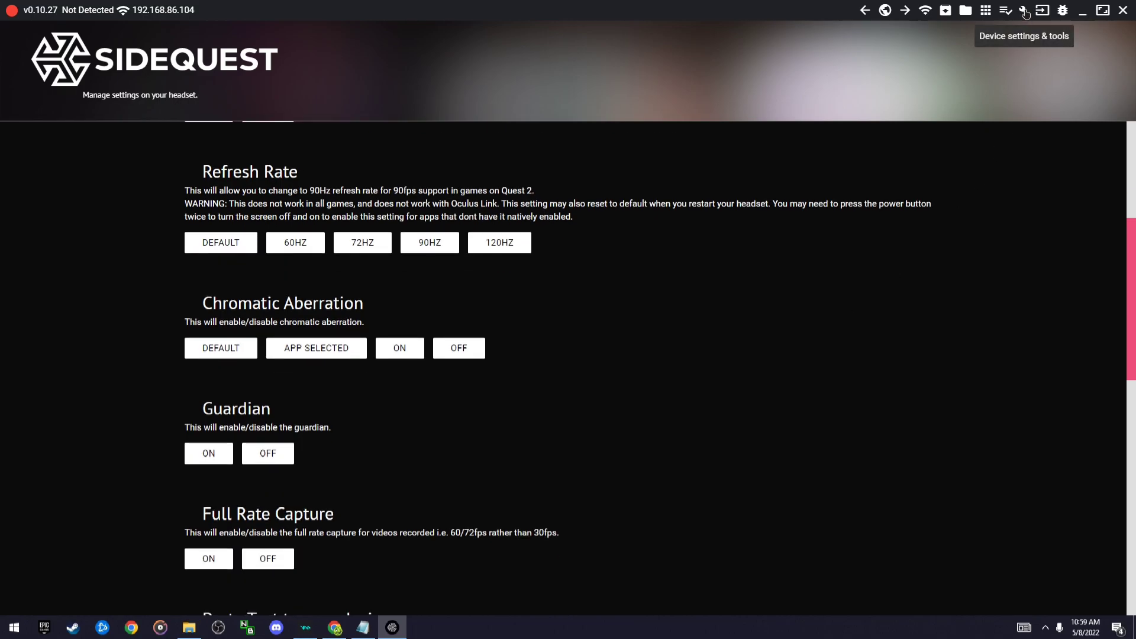
scroll("down", 3)
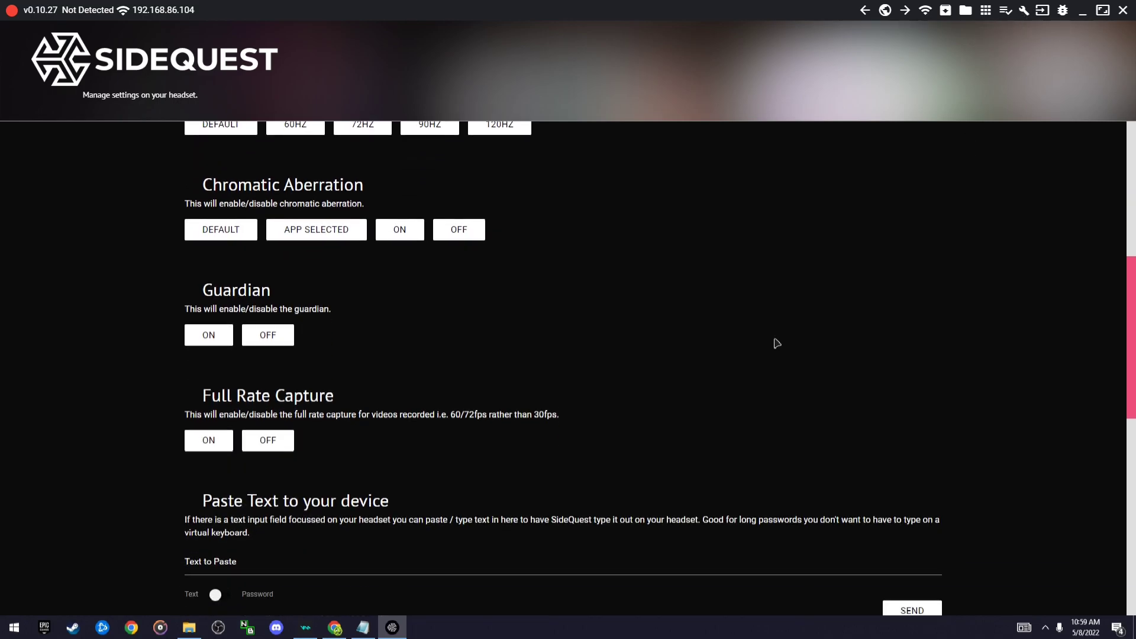
scroll("down", 3)
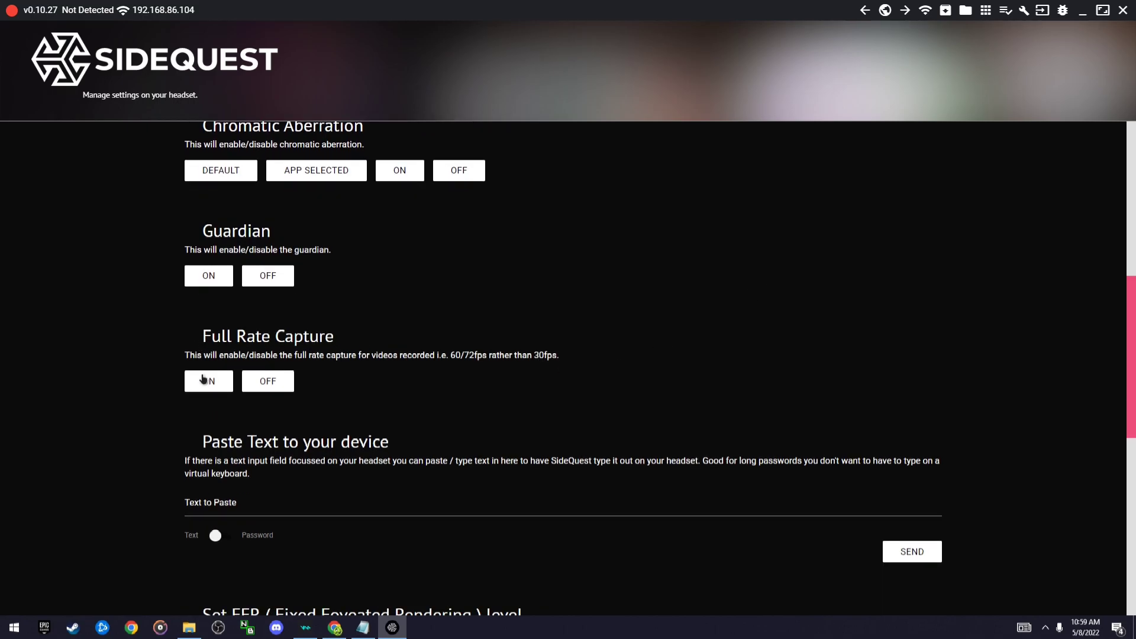
mouse_move(357, 472)
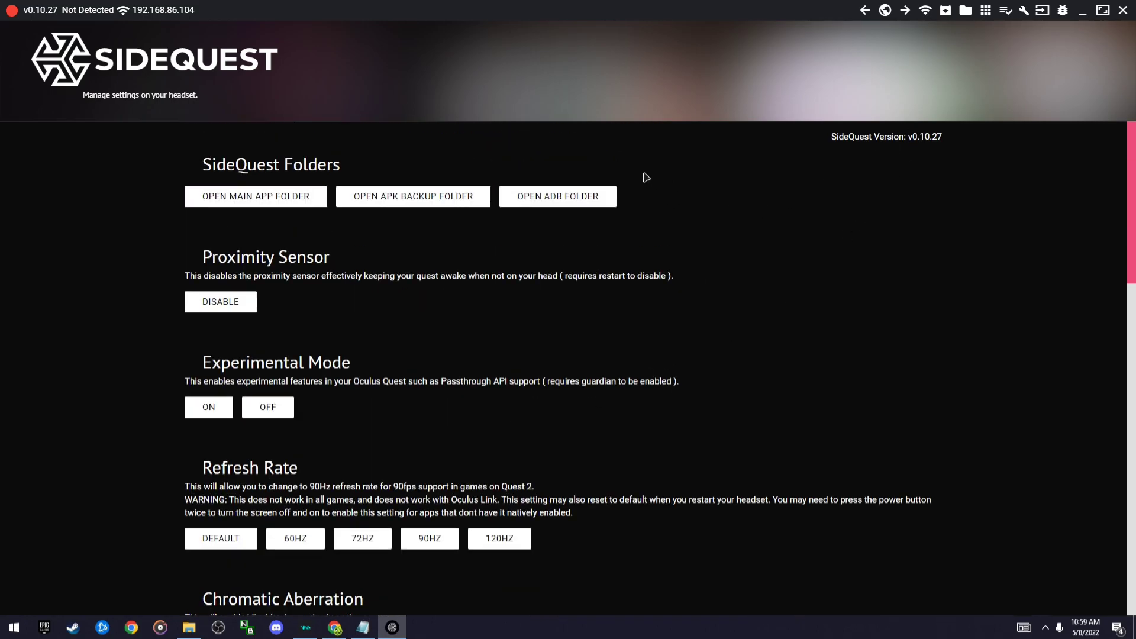
mouse_move(120, 153)
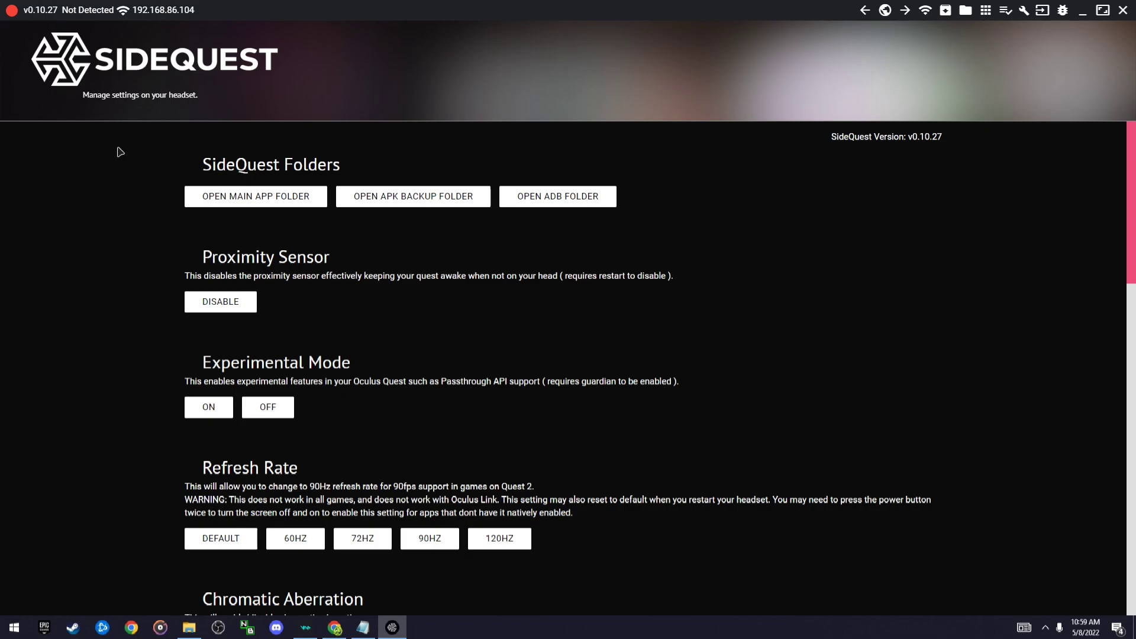
mouse_move(493, 151)
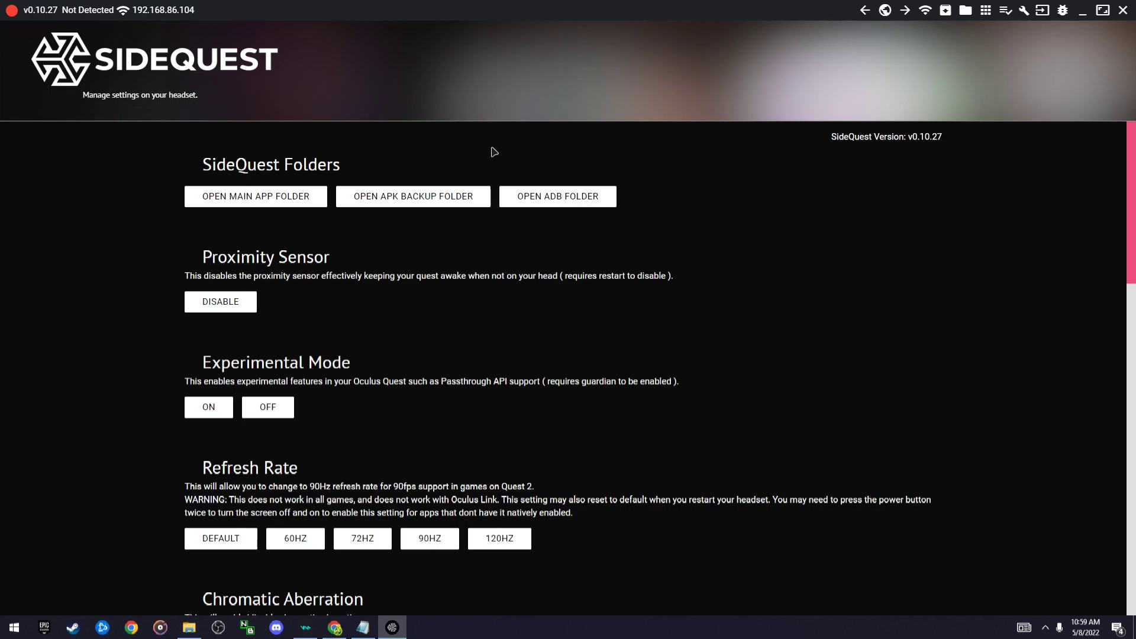
mouse_move(369, 150)
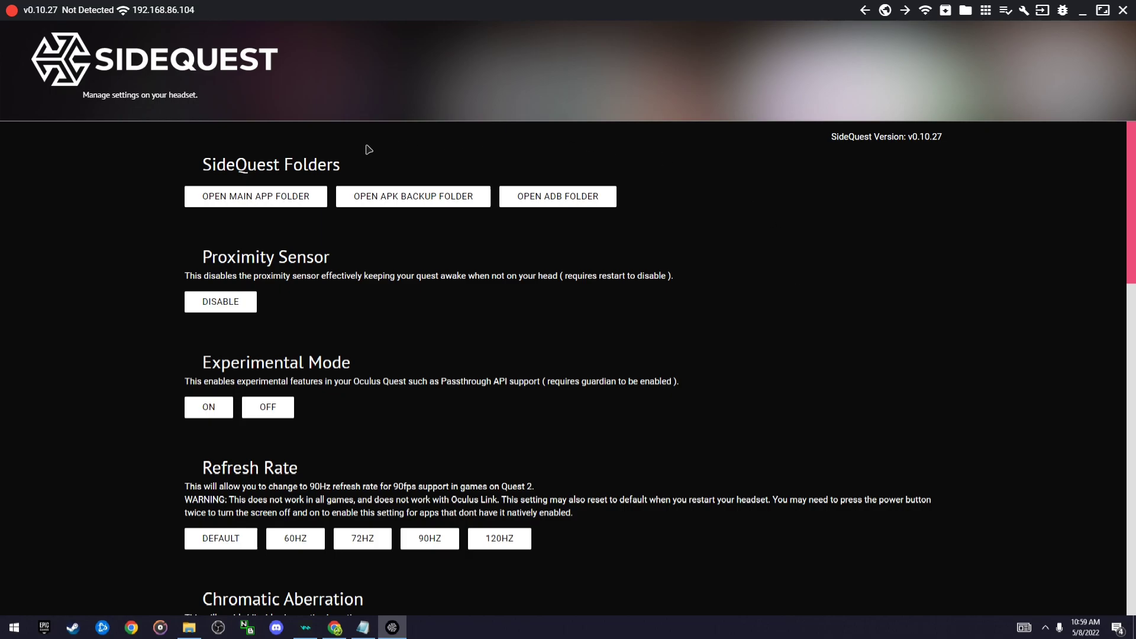
mouse_move(505, 322)
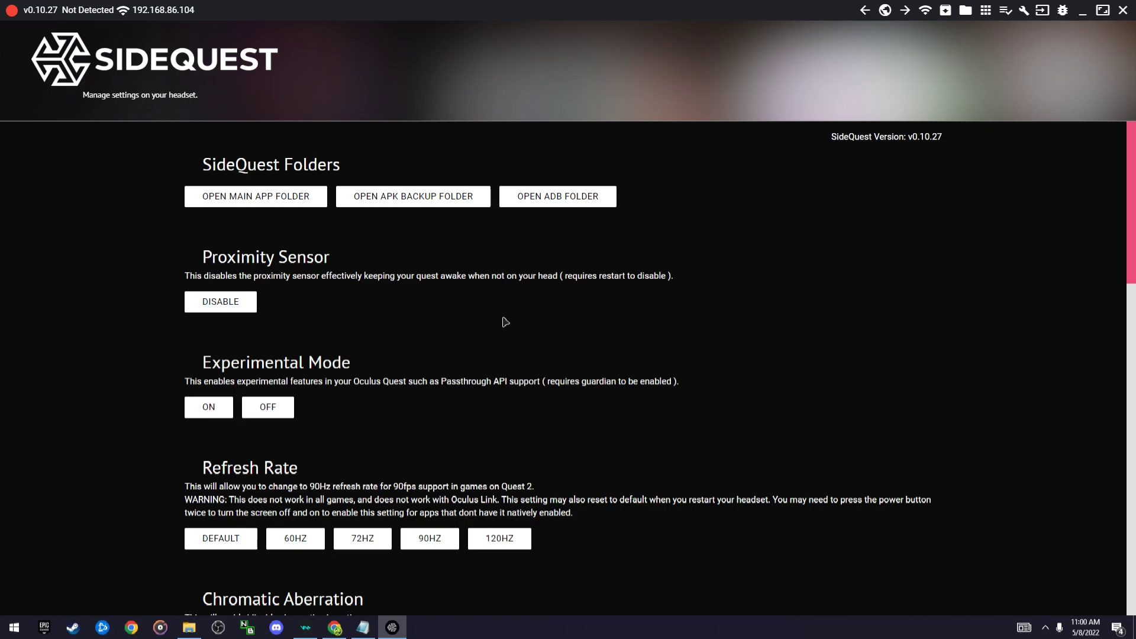
mouse_move(437, 456)
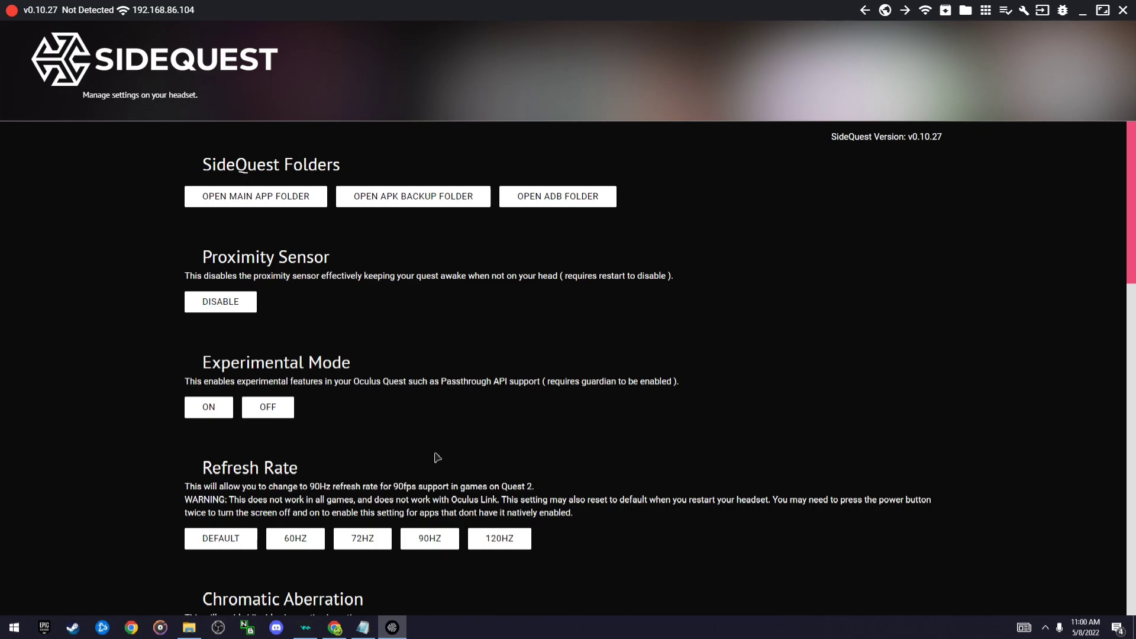
mouse_move(756, 185)
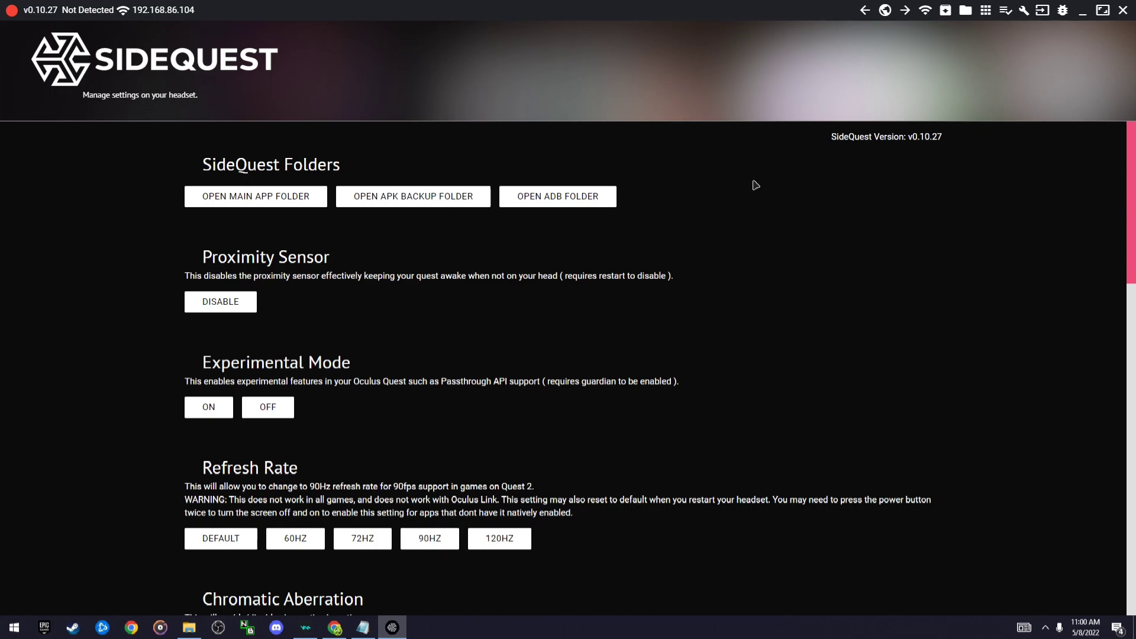
mouse_move(291, 443)
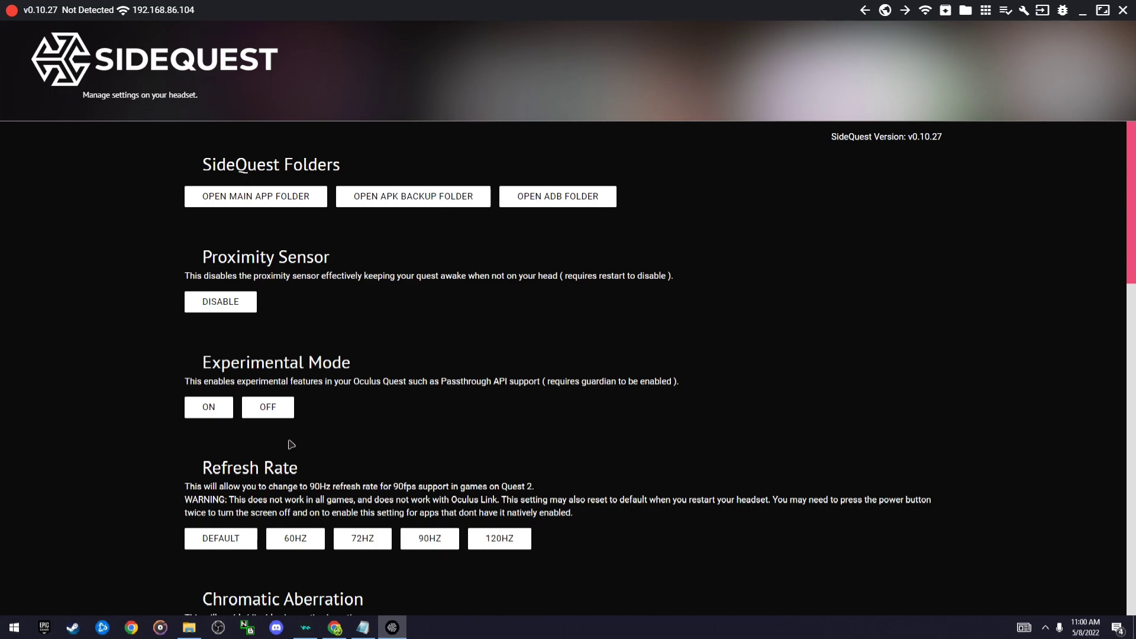
mouse_move(729, 454)
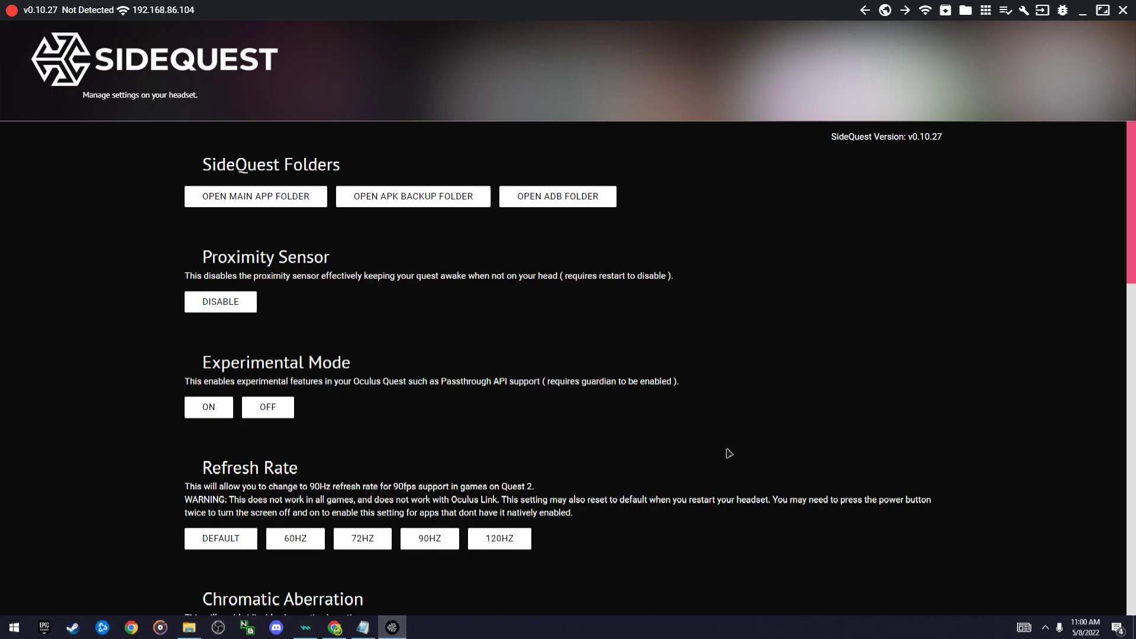
mouse_move(753, 294)
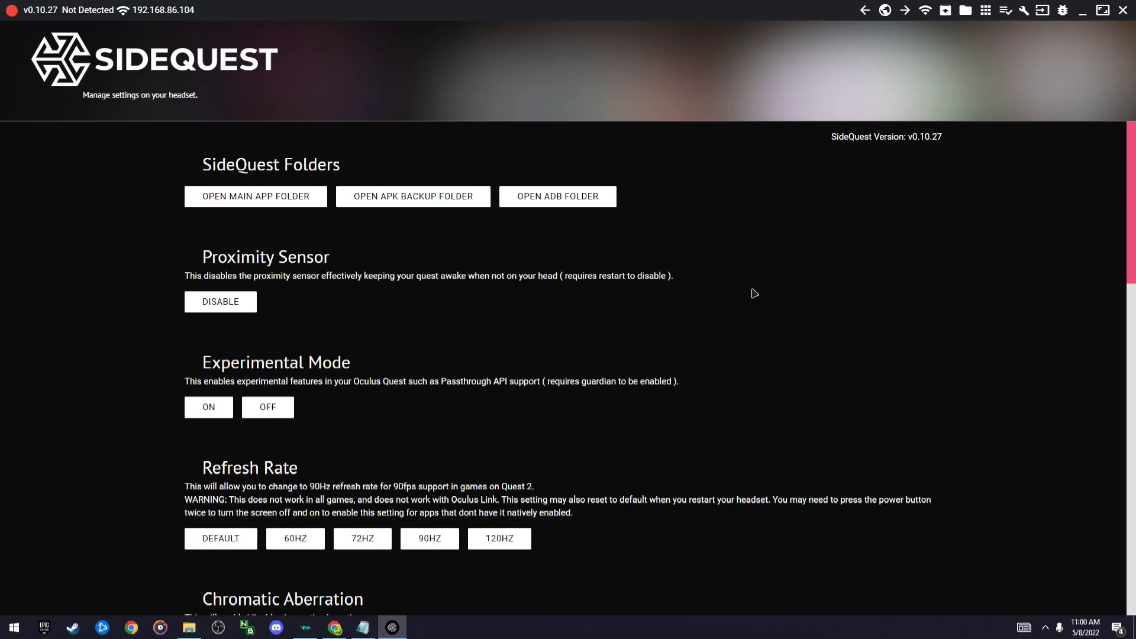
mouse_move(772, 295)
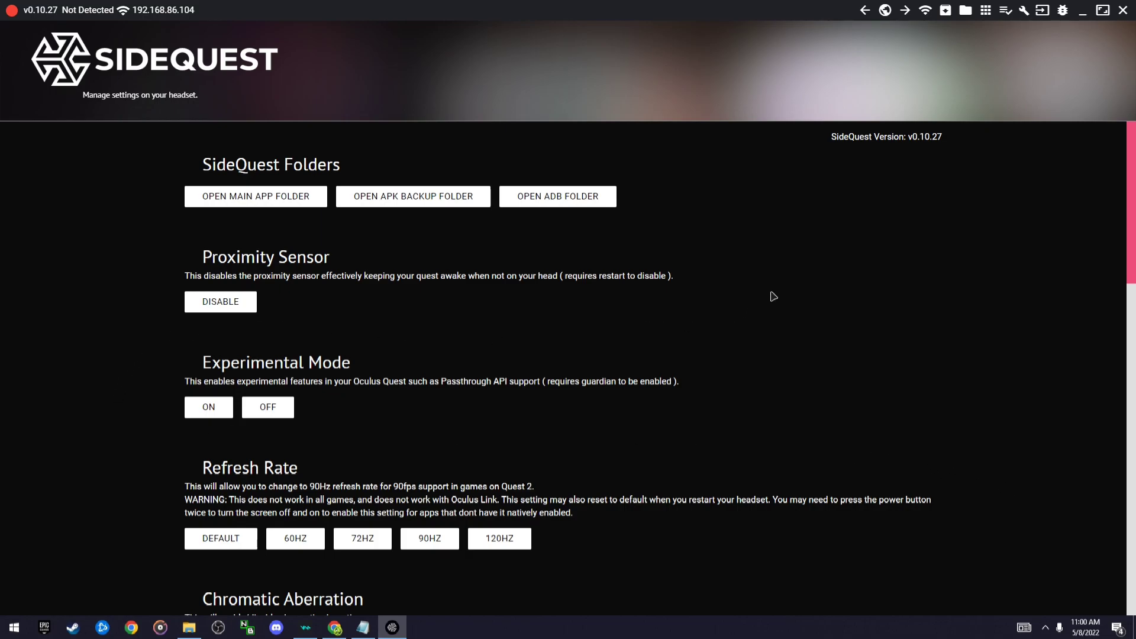
mouse_move(770, 309)
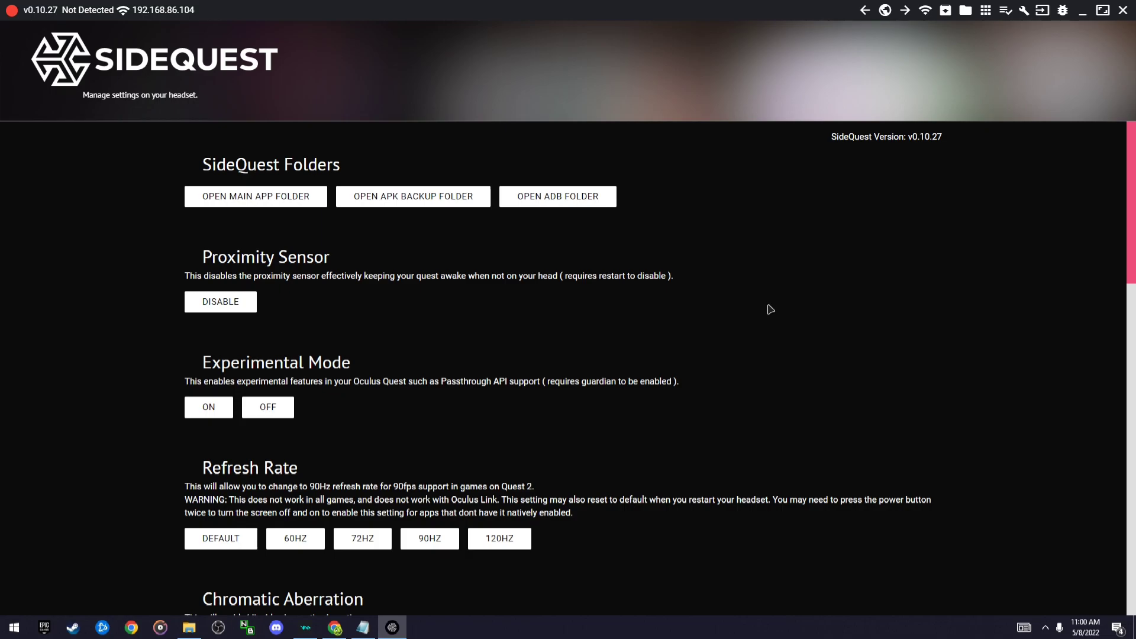
mouse_move(761, 330)
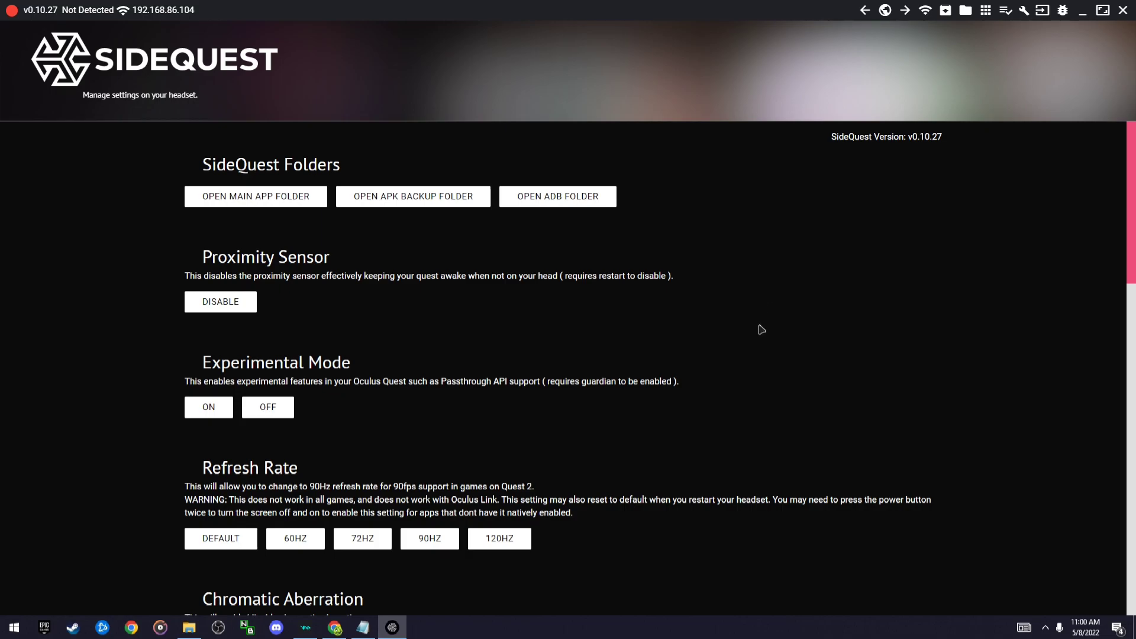
mouse_move(650, 367)
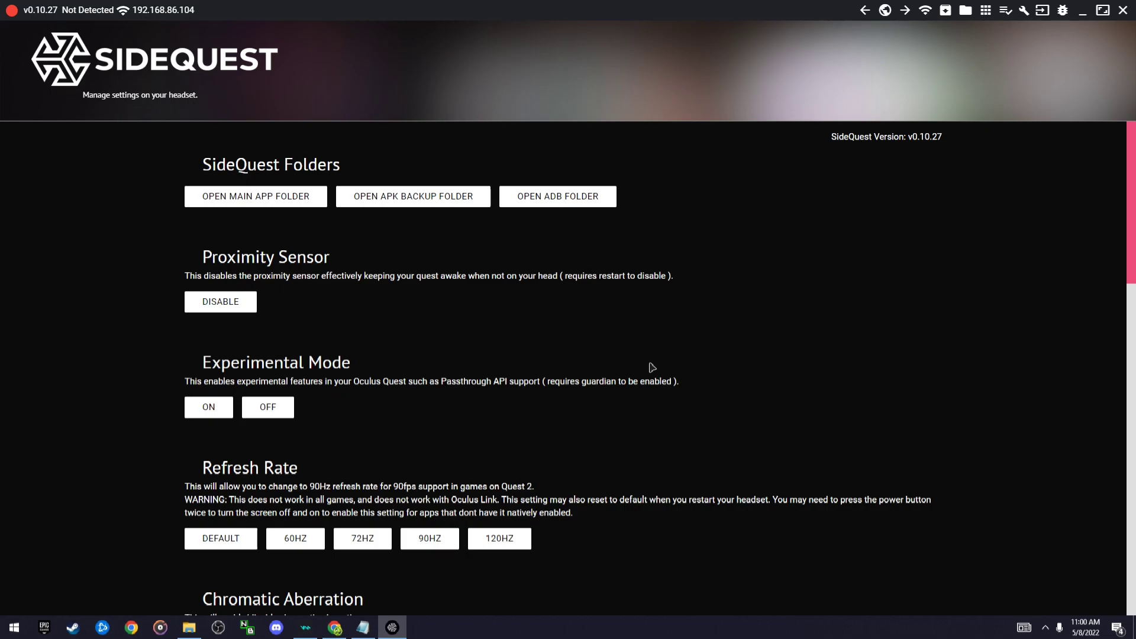